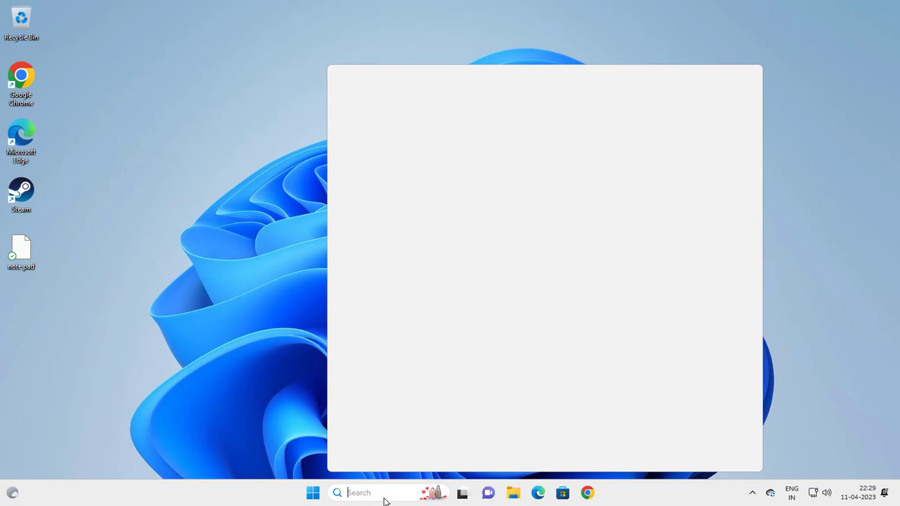
# Search Windows for 'file explorer' and launch File Explorer from the results.
pyautogui.write('file')
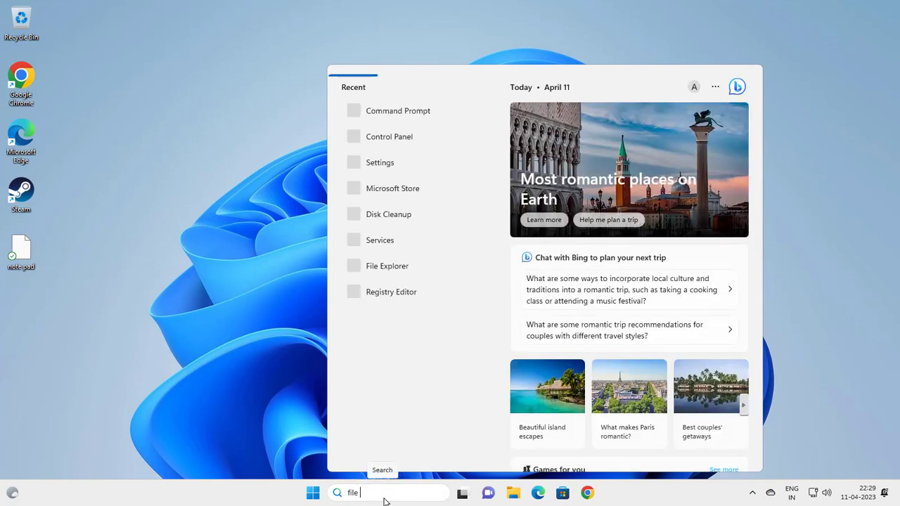
pyautogui.write('ex')
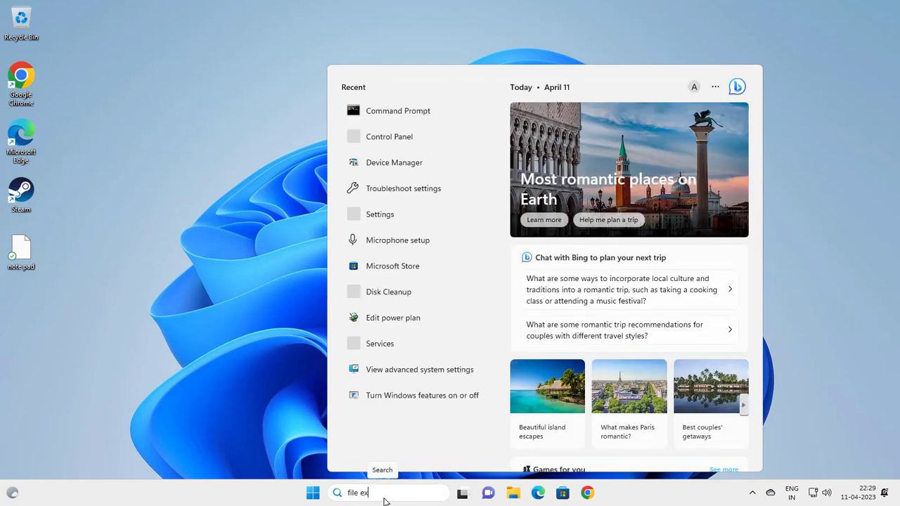
pyautogui.write('plorer')
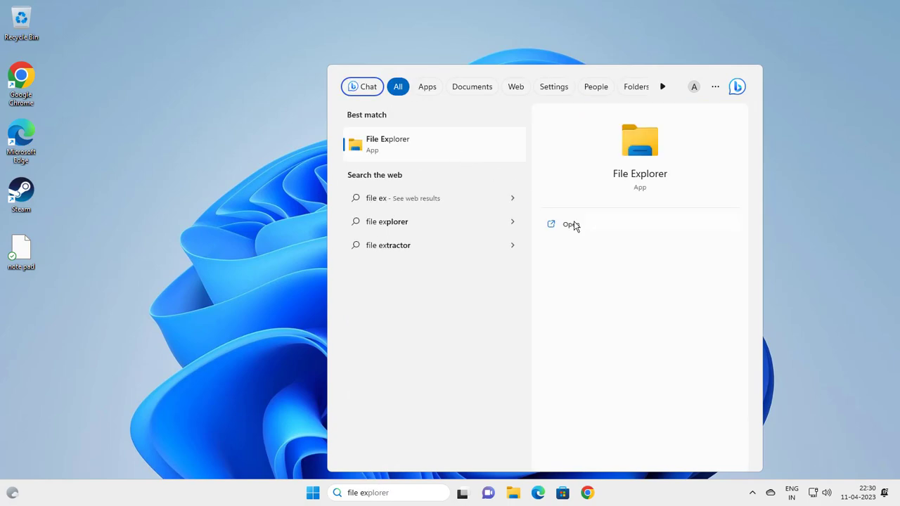
pyautogui.click(570, 224)
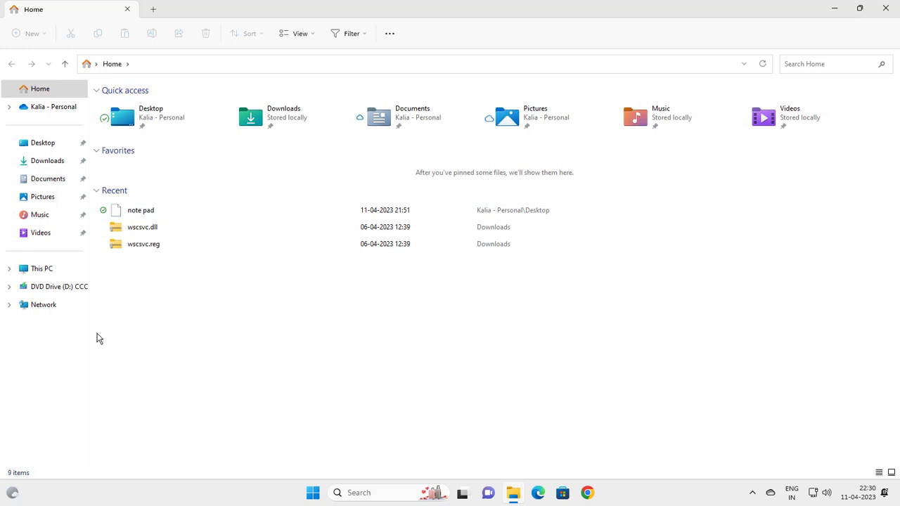
# Navigate from This PC through Local Disk (C:) and Windows to SoftwareDistribution.
pyautogui.click(42, 269)
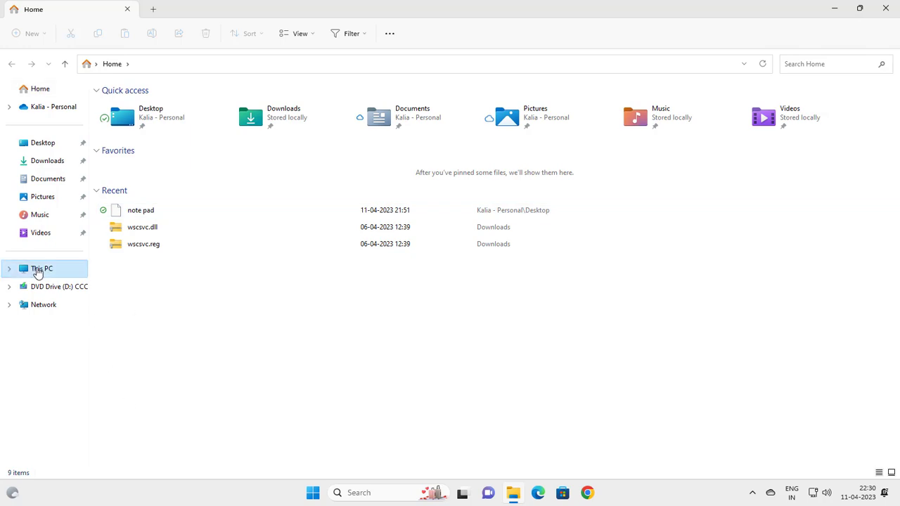
pyautogui.click(41, 268)
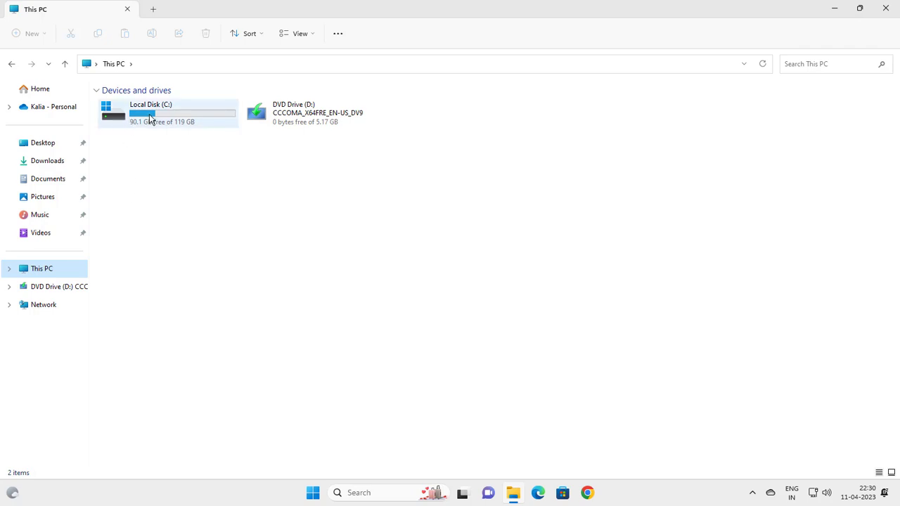
pyautogui.doubleClick(168, 112)
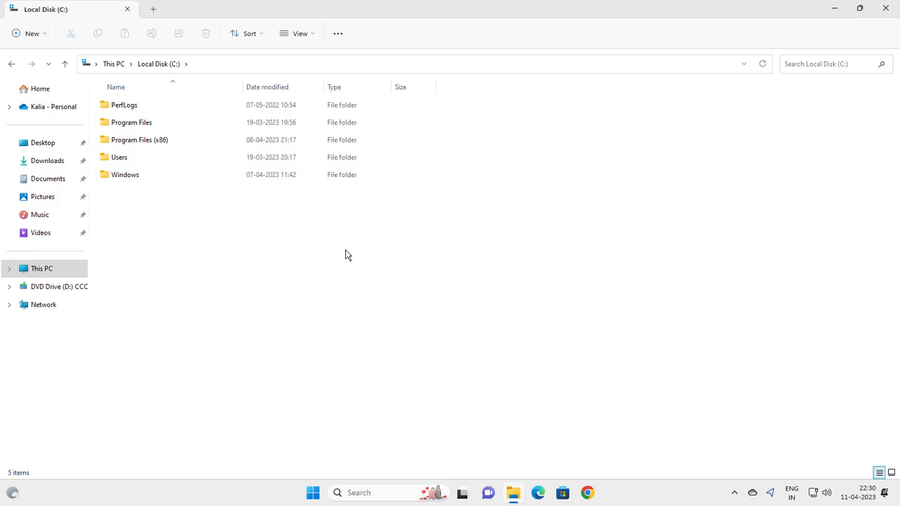
pyautogui.click(125, 174)
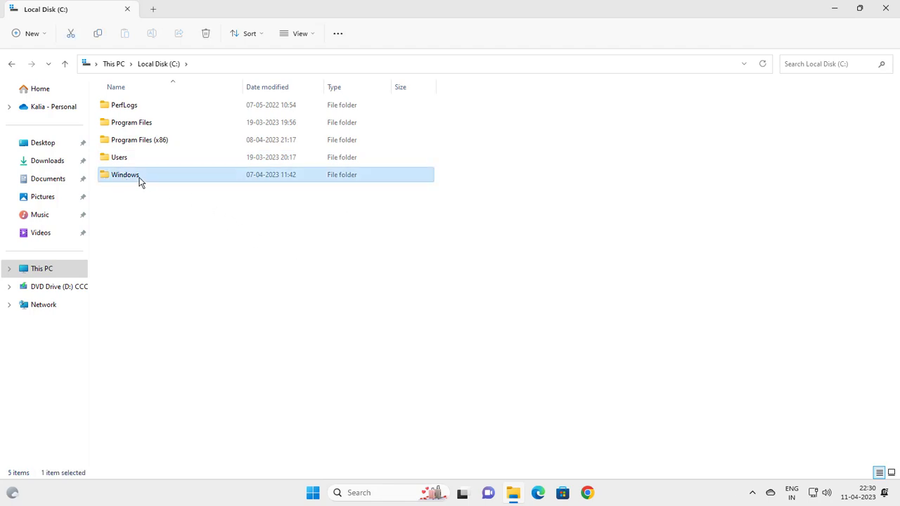
pyautogui.doubleClick(125, 175)
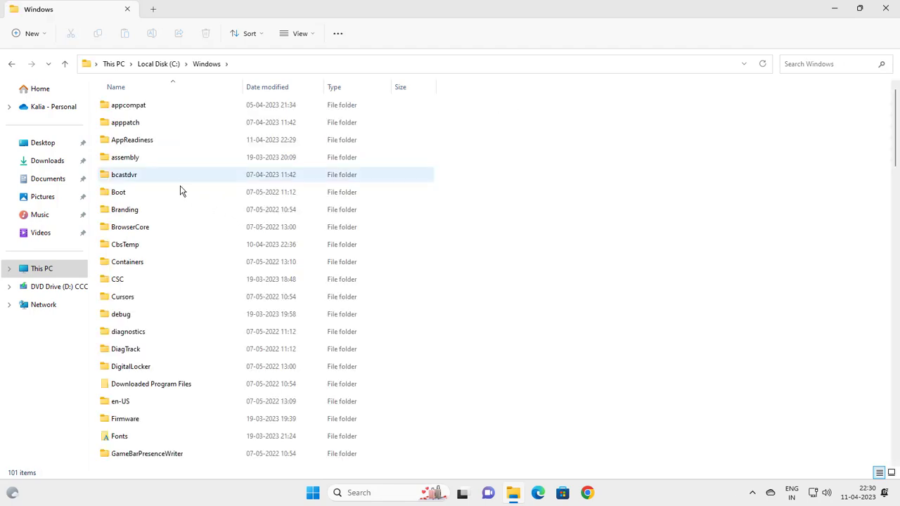
pyautogui.moveTo(180, 226)
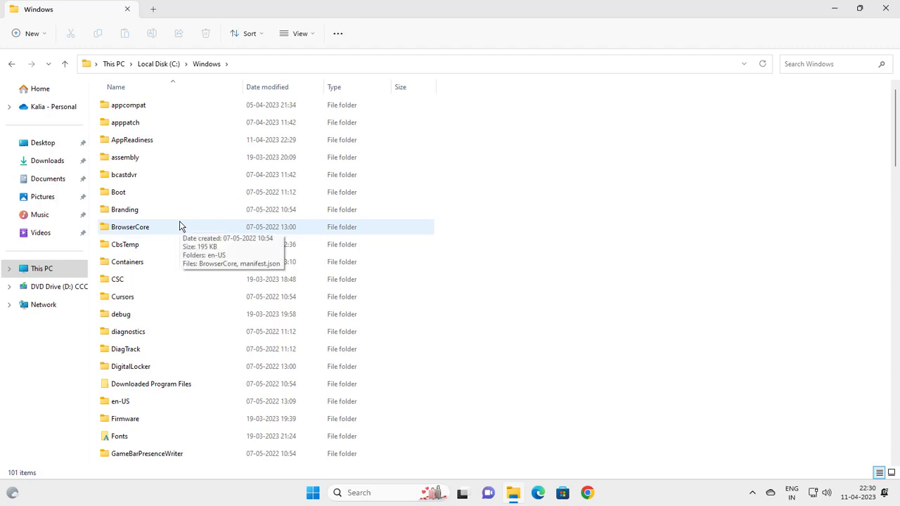
pyautogui.click(118, 230)
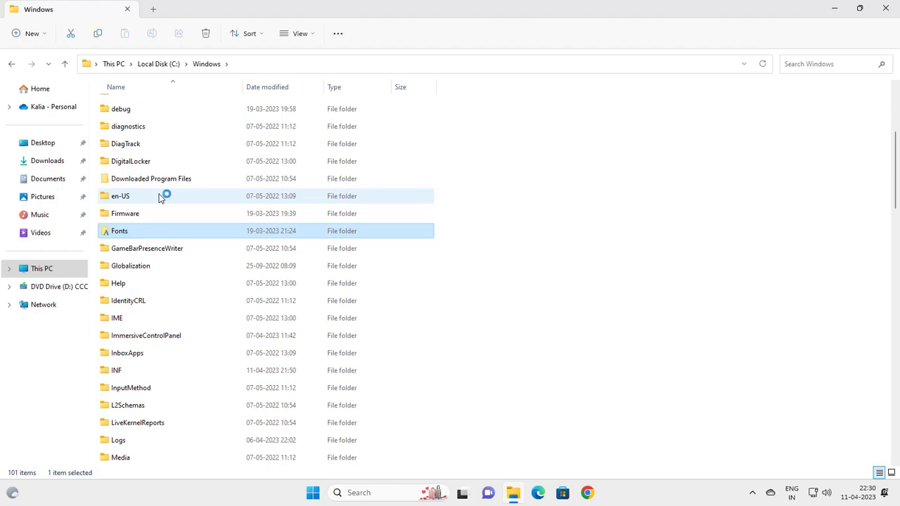
pyautogui.scroll(-3)
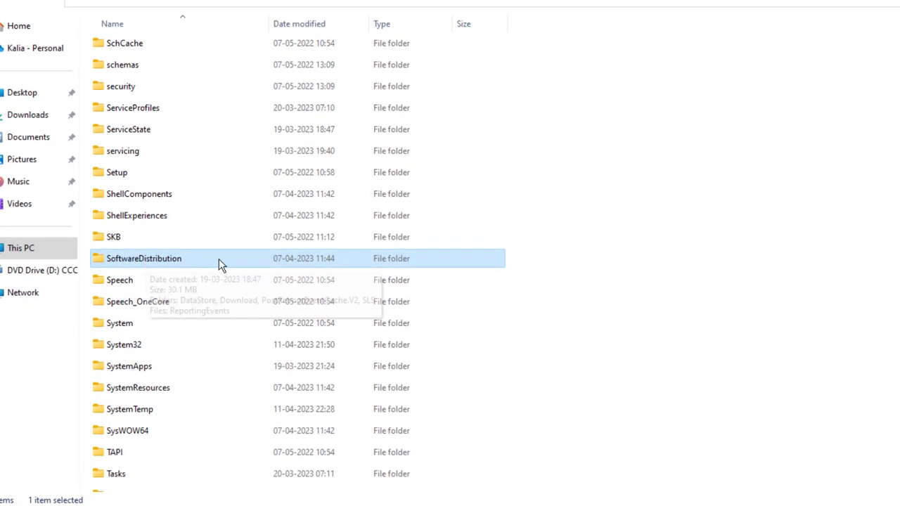
pyautogui.doubleClick(143, 258)
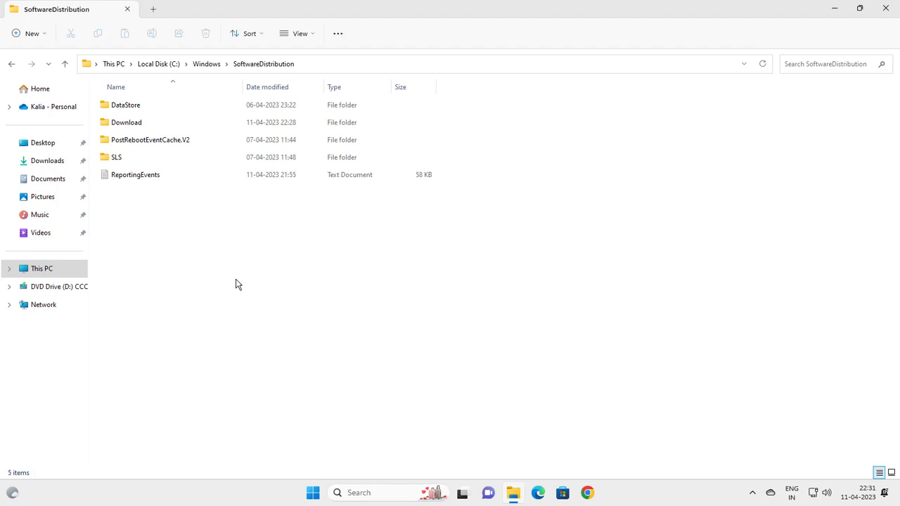
pyautogui.moveTo(194, 277)
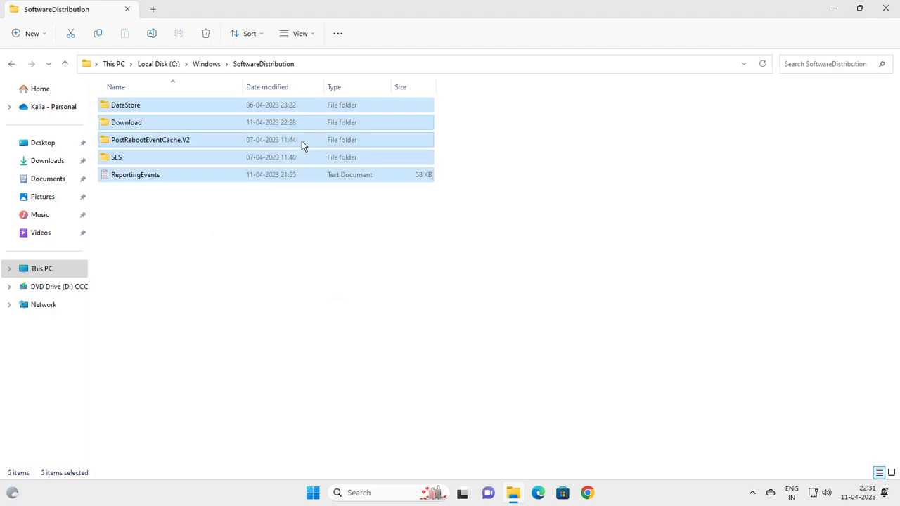
# Select all SoftwareDistribution items and confirm permanently deleting them.
pyautogui.click(205, 33)
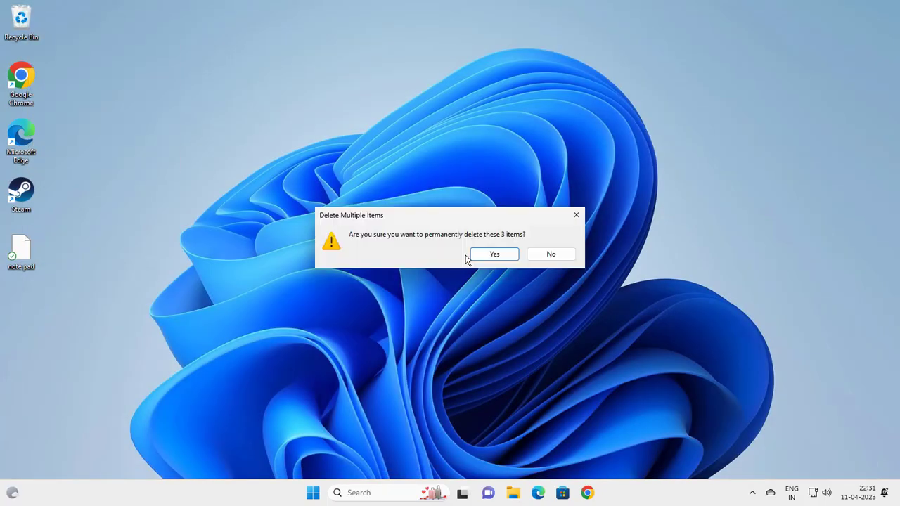
pyautogui.click(494, 254)
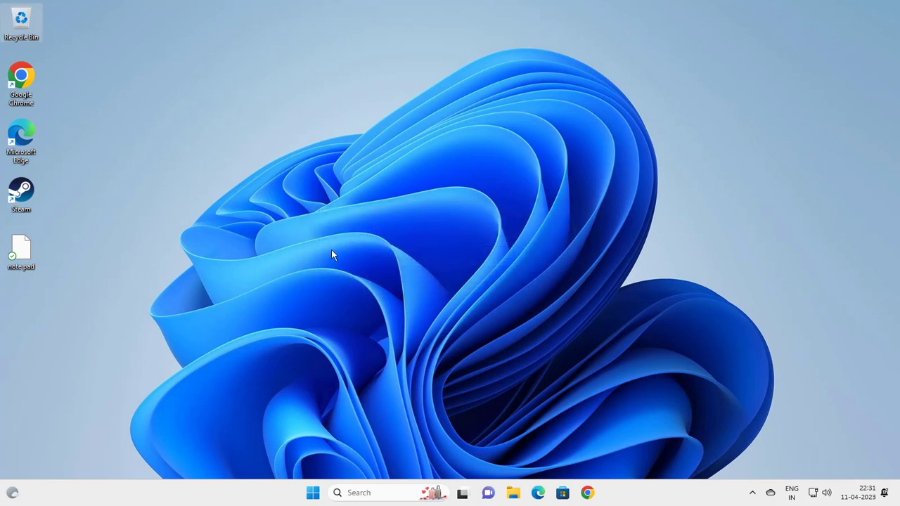
# Search Windows for 'disk cleanup' and launch Disk Cleanup for drive C:.
pyautogui.click(338, 492)
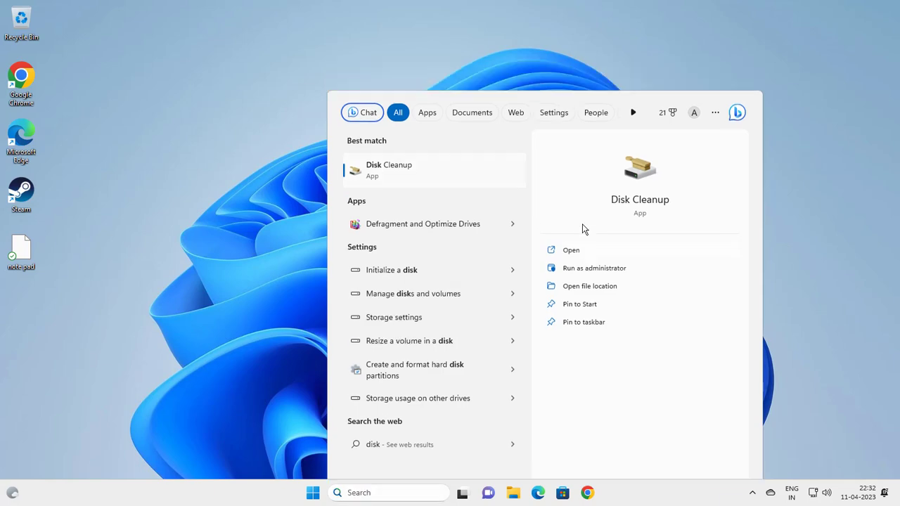
pyautogui.click(570, 250)
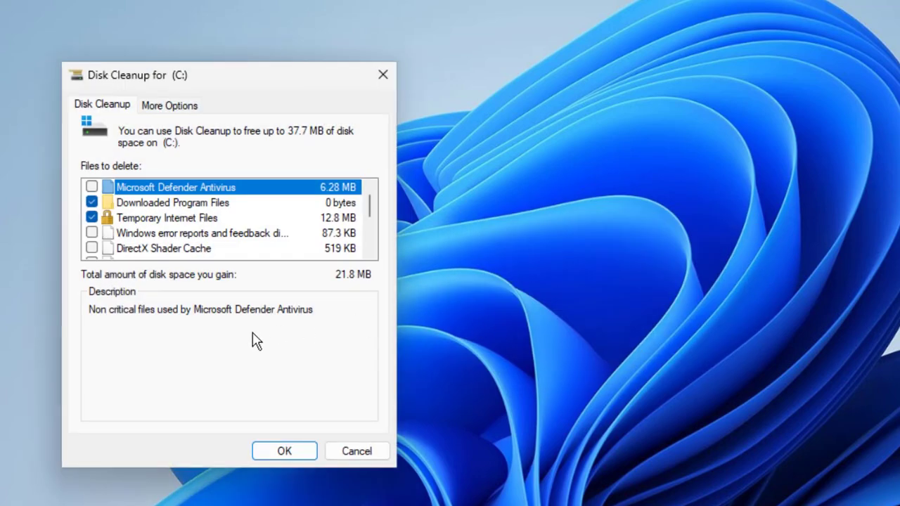
# Run Disk Cleanup on the checked categories and confirm Delete Files.
pyautogui.click(284, 451)
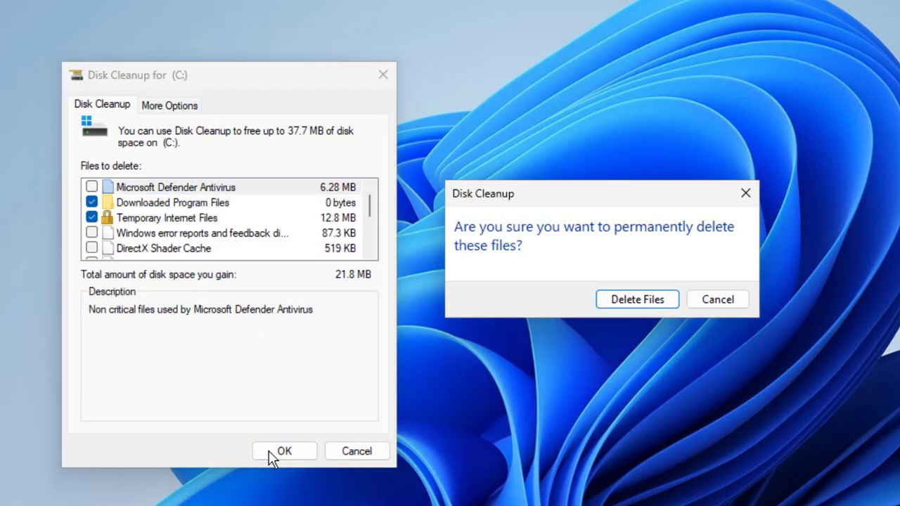
pyautogui.moveTo(636, 298)
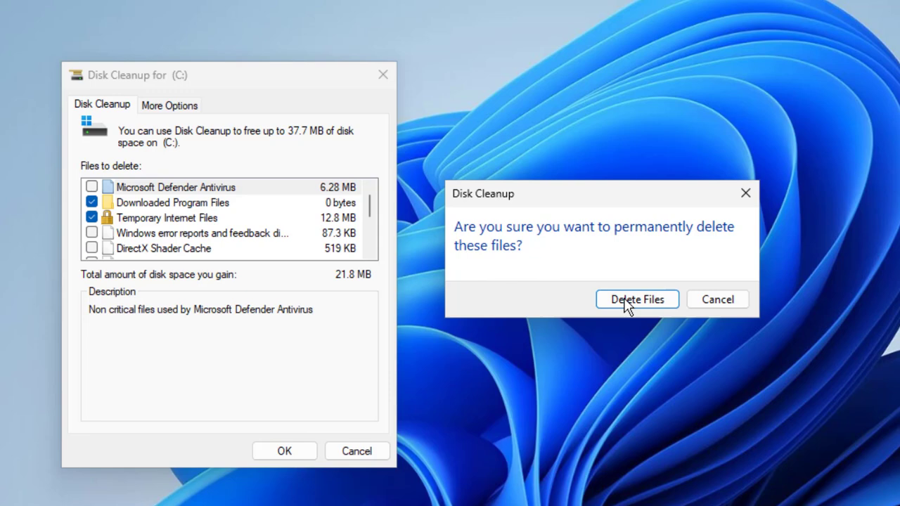
pyautogui.click(636, 299)
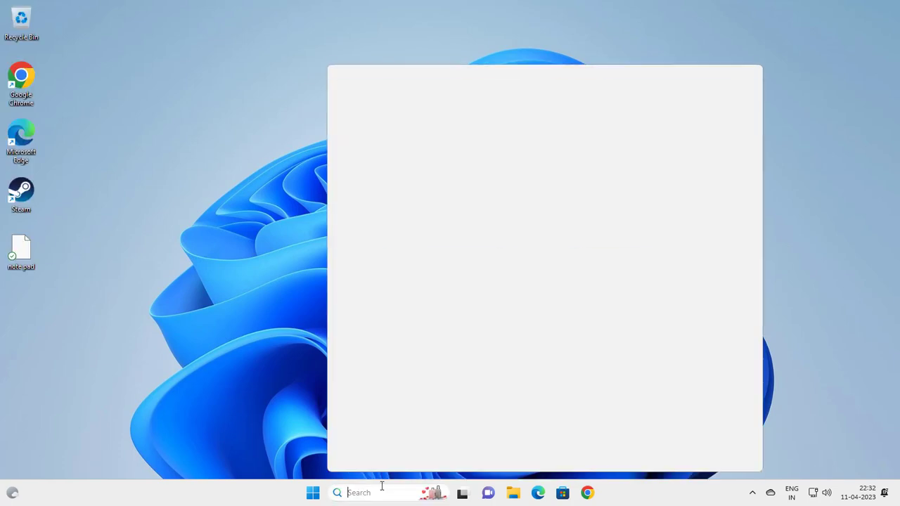
# Search 'cmd', run Command Prompt as administrator, and approve User Account Control.
pyautogui.write('cmd')
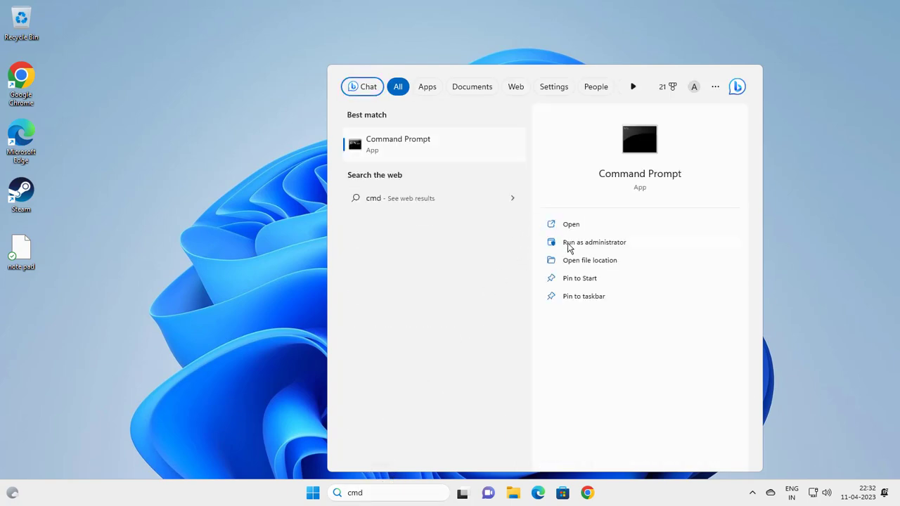
pyautogui.click(594, 242)
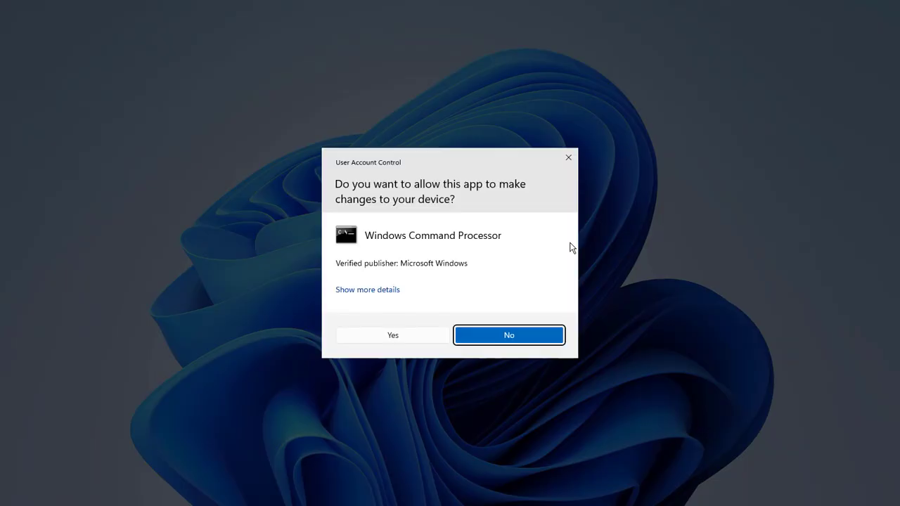
pyautogui.click(393, 335)
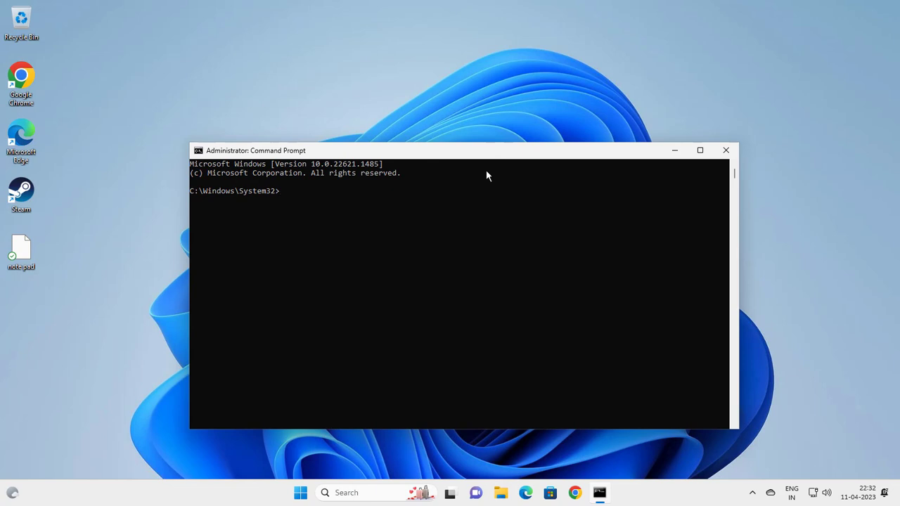
# Run sfc /scannow in the elevated Command Prompt.
pyautogui.write('sfc')
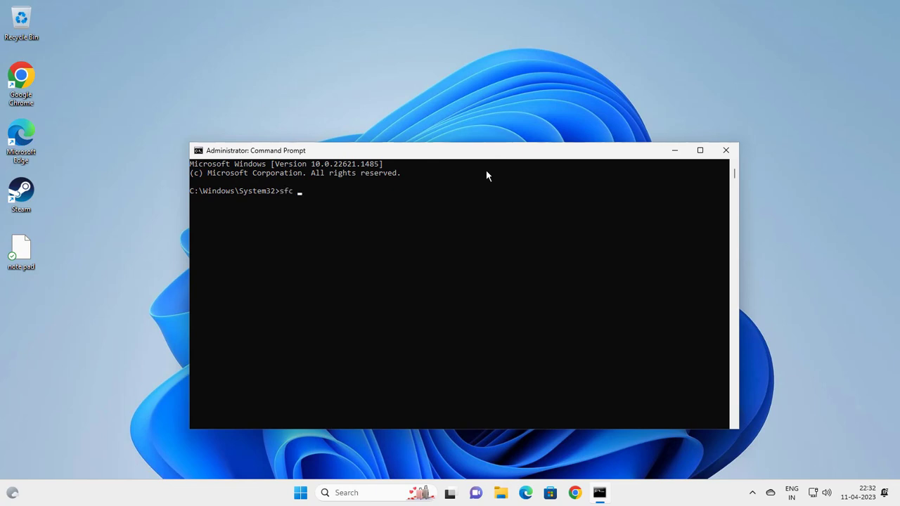
pyautogui.write('/scannow')
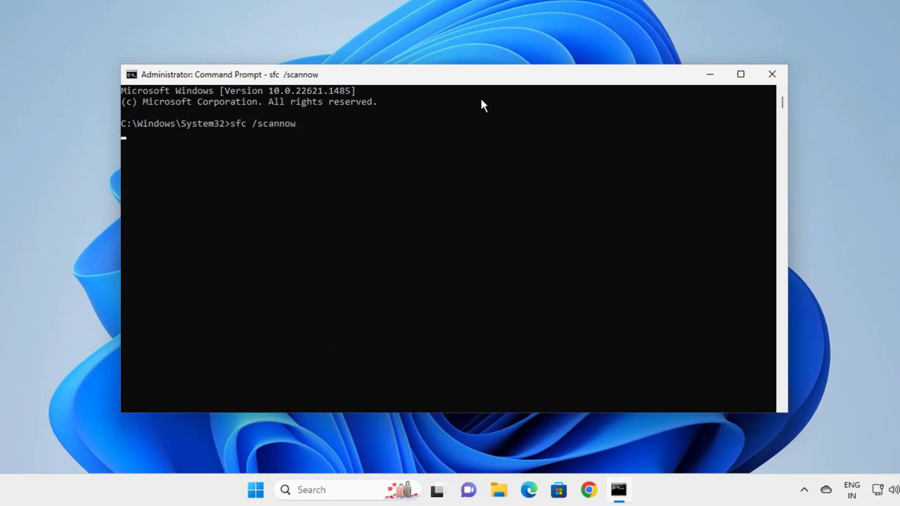
pyautogui.press('Return')
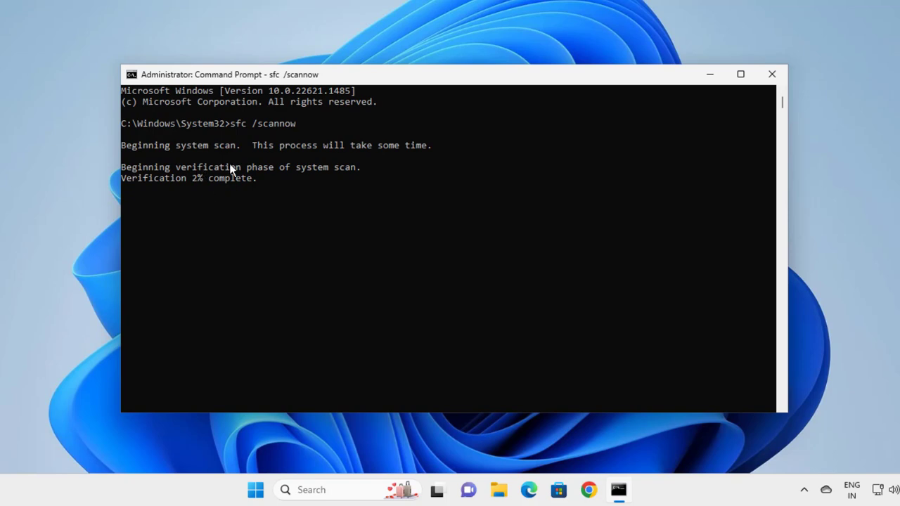
pyautogui.moveTo(202, 195)
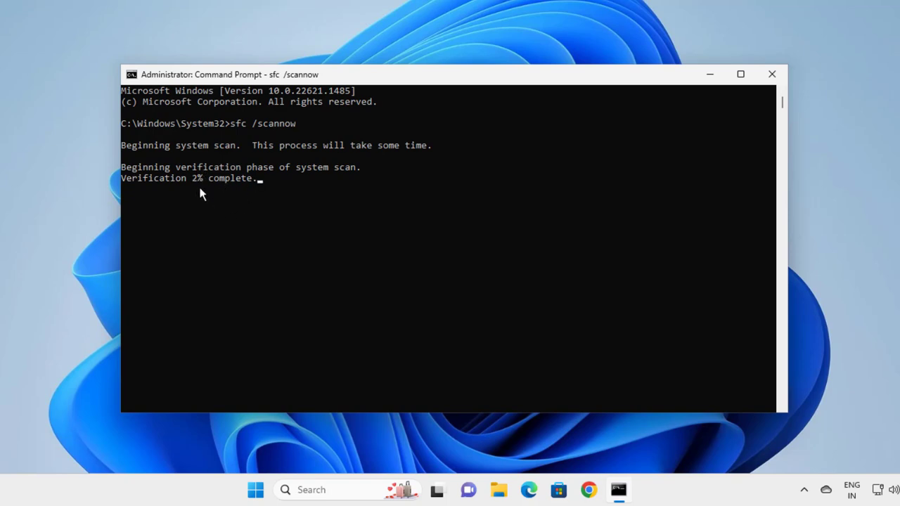
pyautogui.moveTo(216, 256)
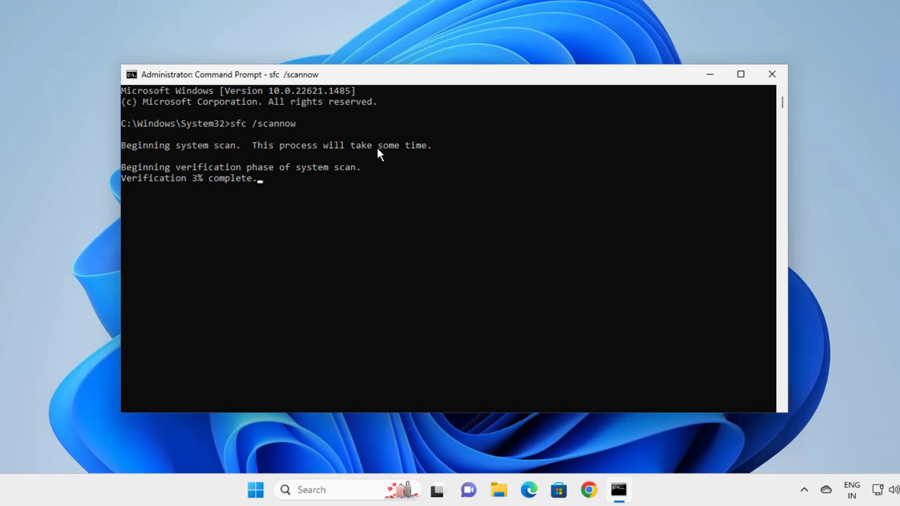
pyautogui.moveTo(320, 157)
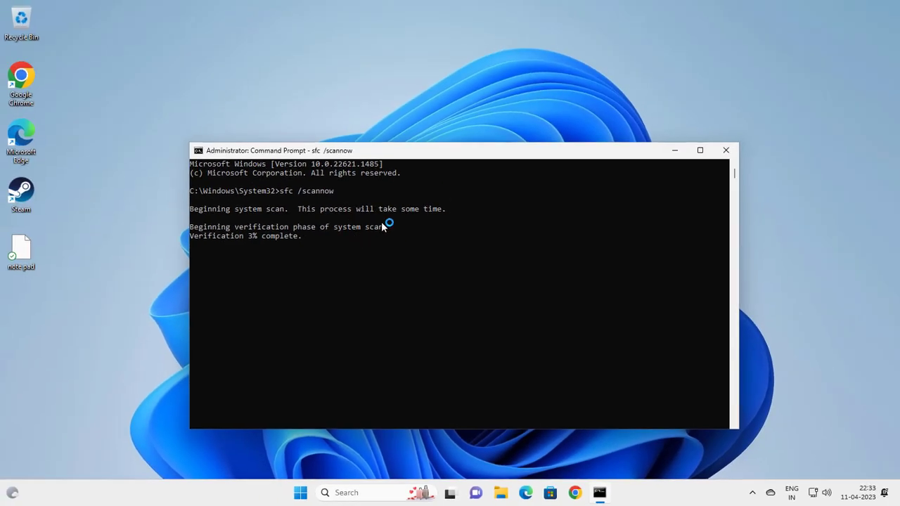
pyautogui.moveTo(433, 198)
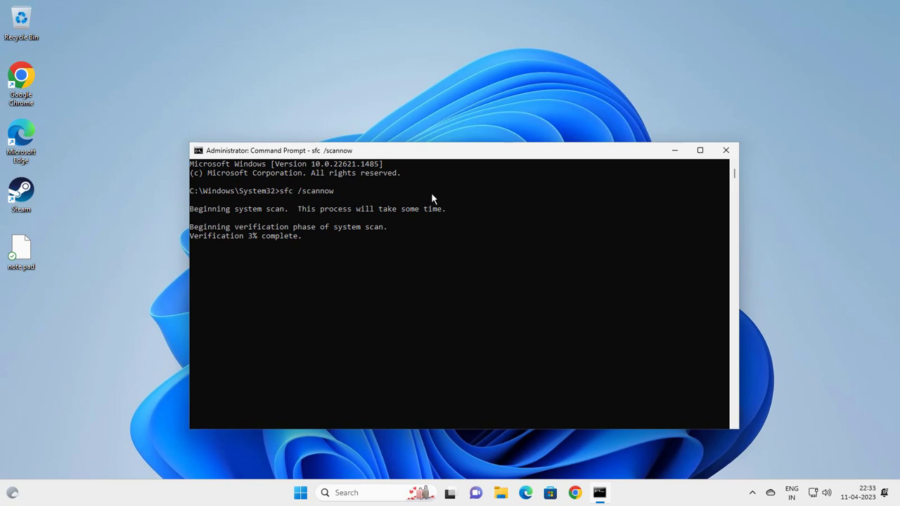